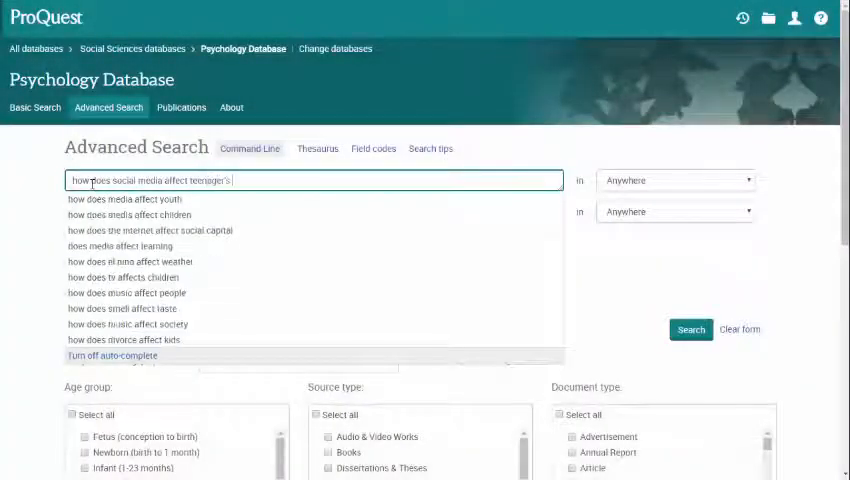
Step: Run the plain-sentence question (7 results), scan them, and return to Advanced Search
type("self confidence")
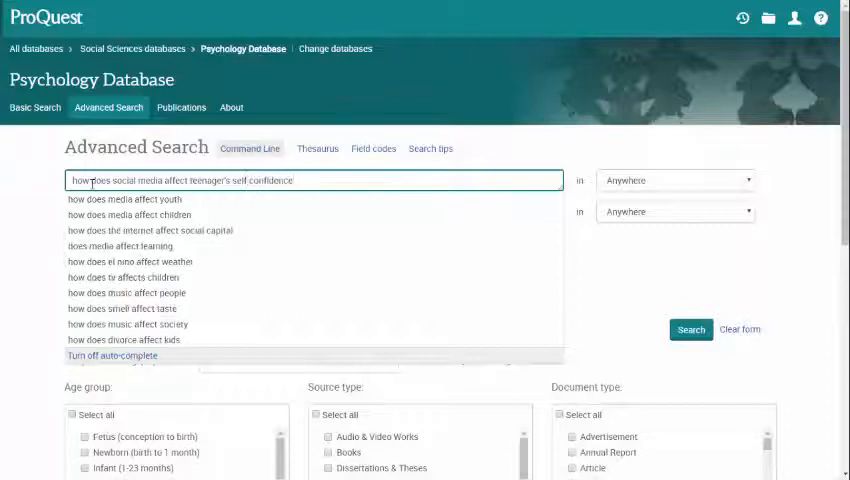
left_click(690, 328)
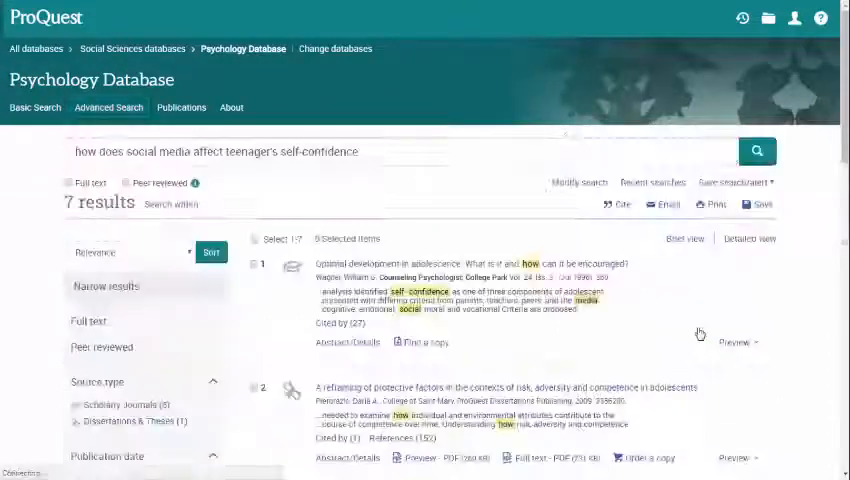
scroll("down", 3)
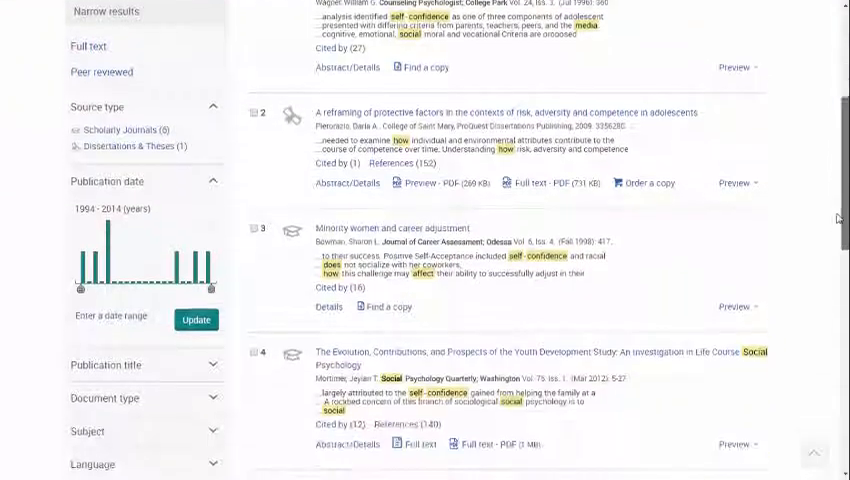
scroll("down", 3)
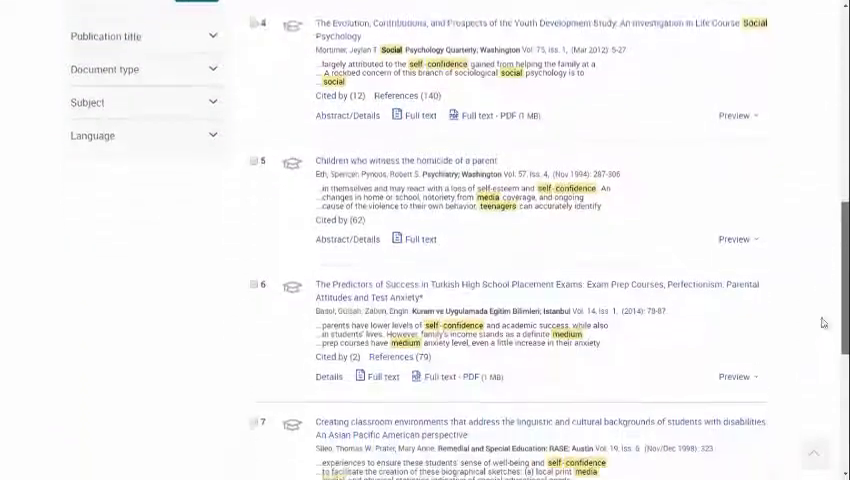
left_click(108, 108)
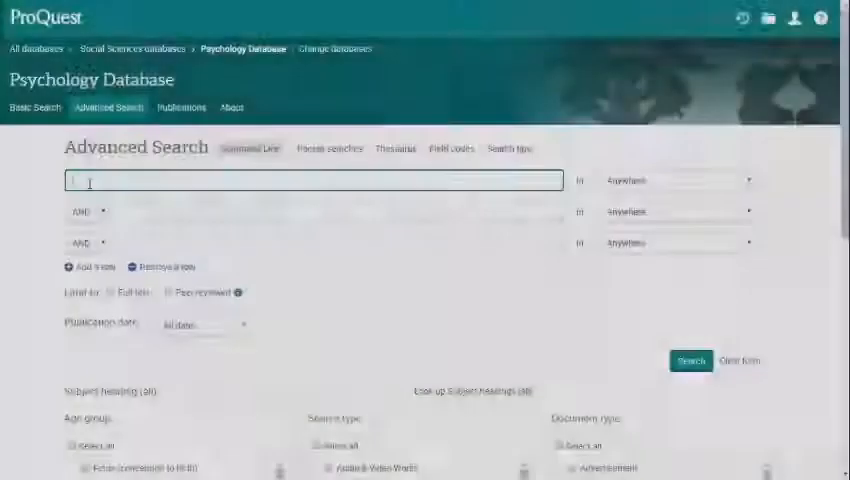
Step: Fill the three rows with social media, teenagers and self-confidence
type("social media")
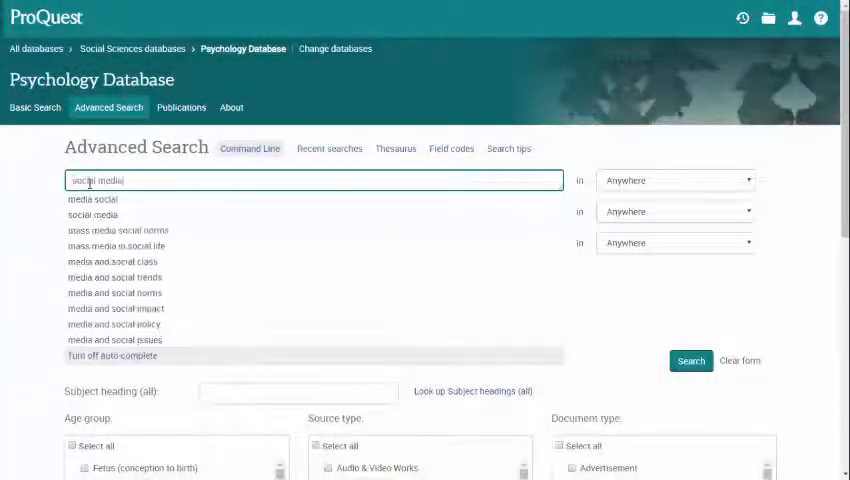
type("teenager")
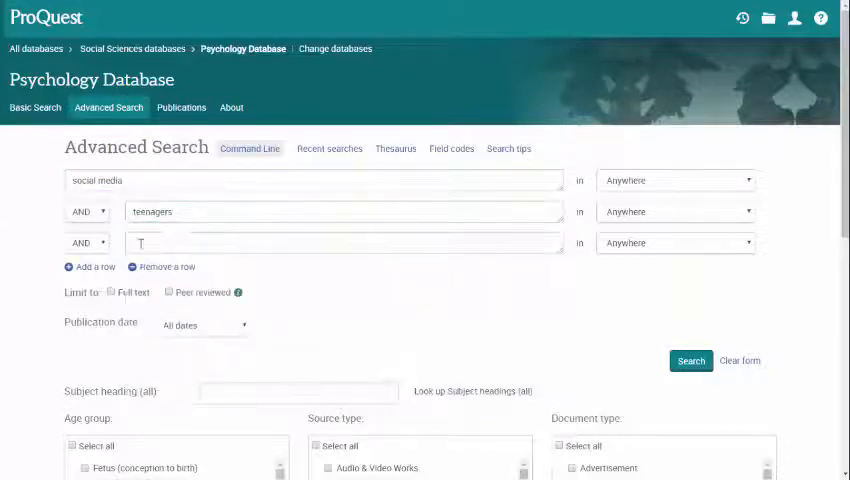
type("self-confidence")
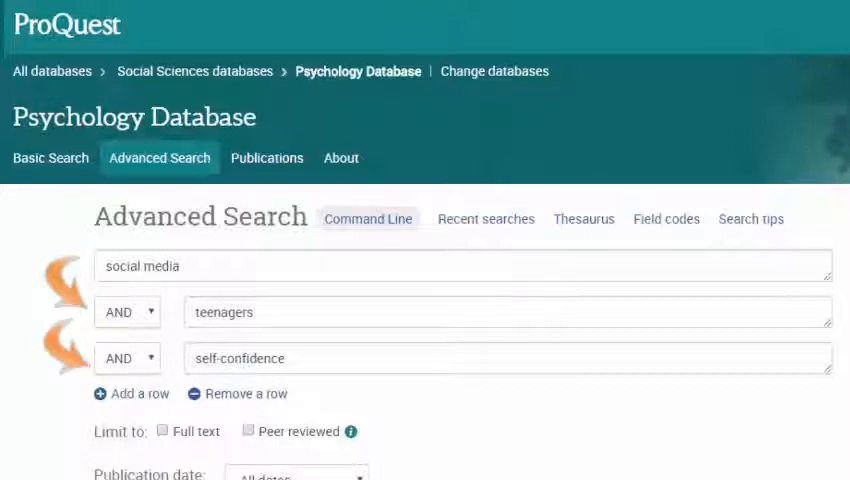
Step: Expand the rows to teenagers OR adolescents OR young adults and self-confidence OR self-esteem
type("OR")
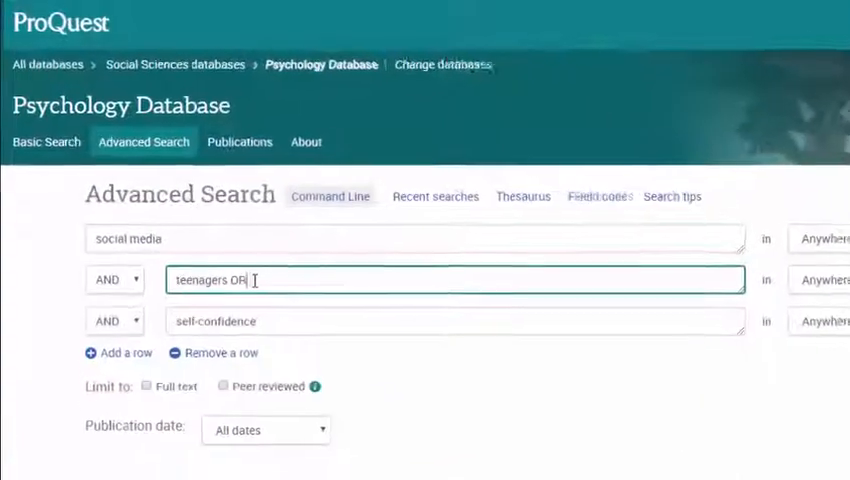
type("adolescents OR young adult")
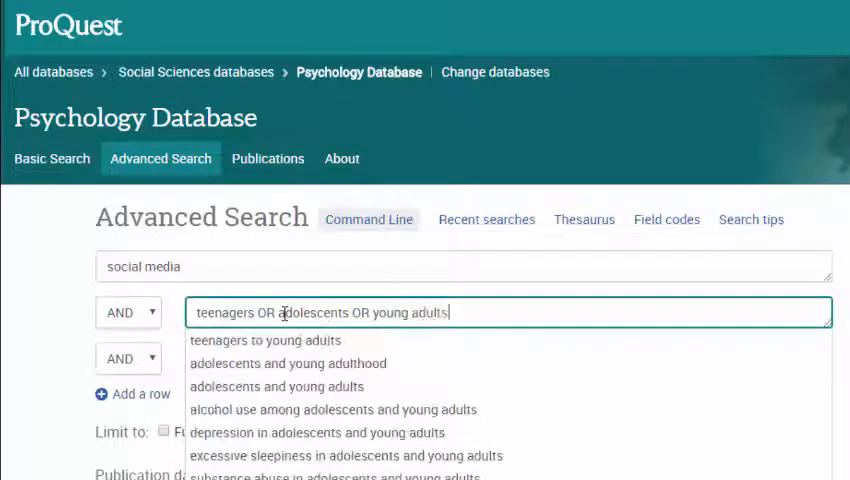
type("self-confidence")
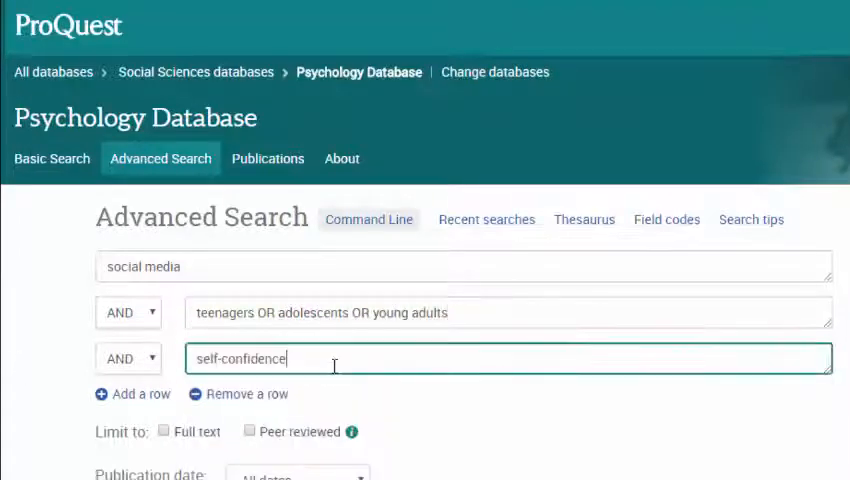
type("OR self-s")
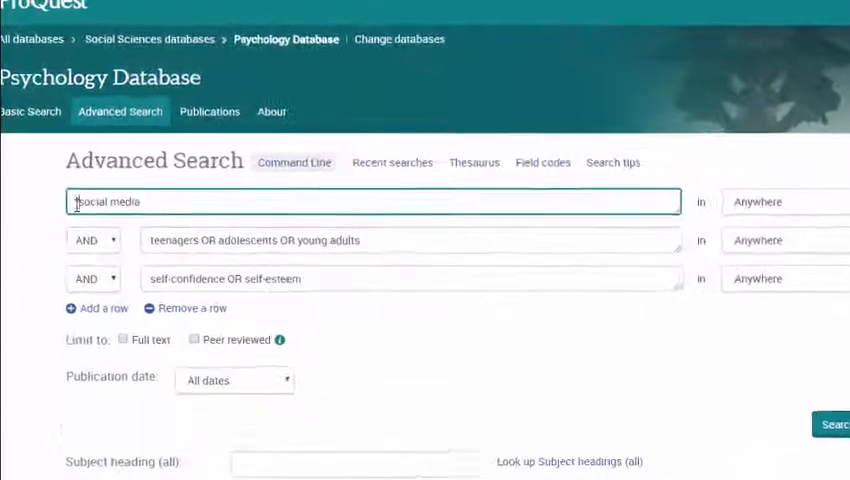
Step: Quote "social media" as an exact phrase and move to quoting the other rows' terms
type("\"social media\"")
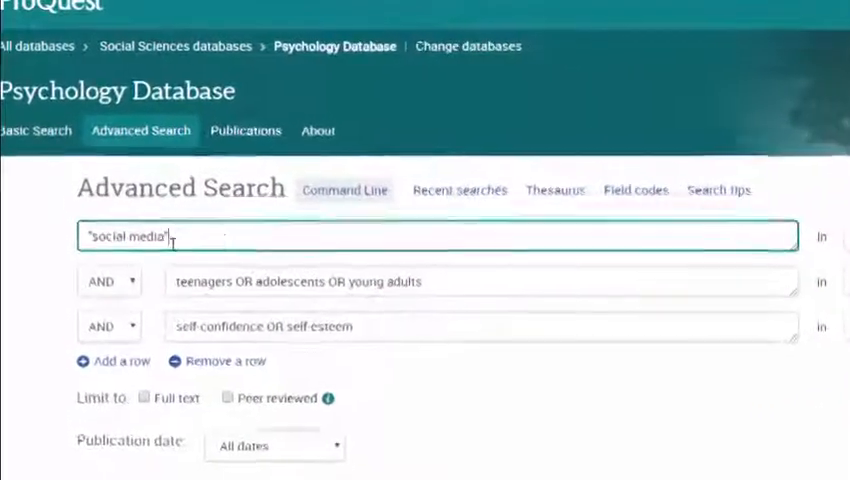
left_click(480, 288)
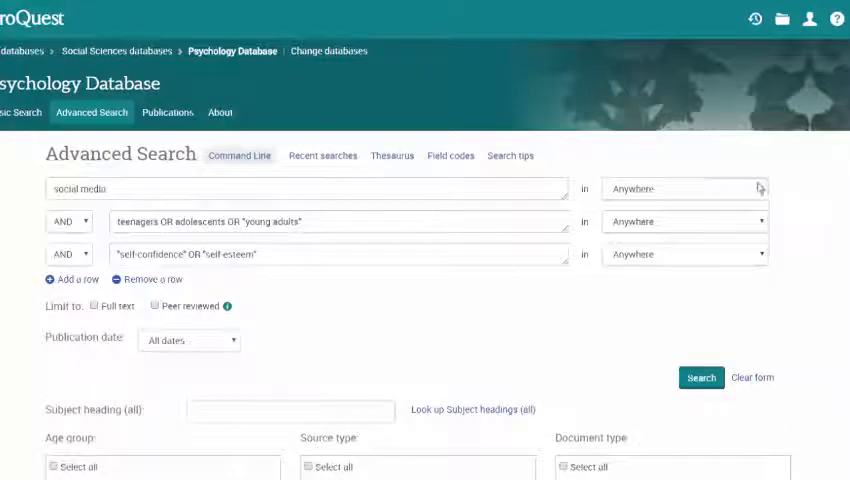
Step: Restrict the social media row to the Abstract — AB field
left_click(684, 188)
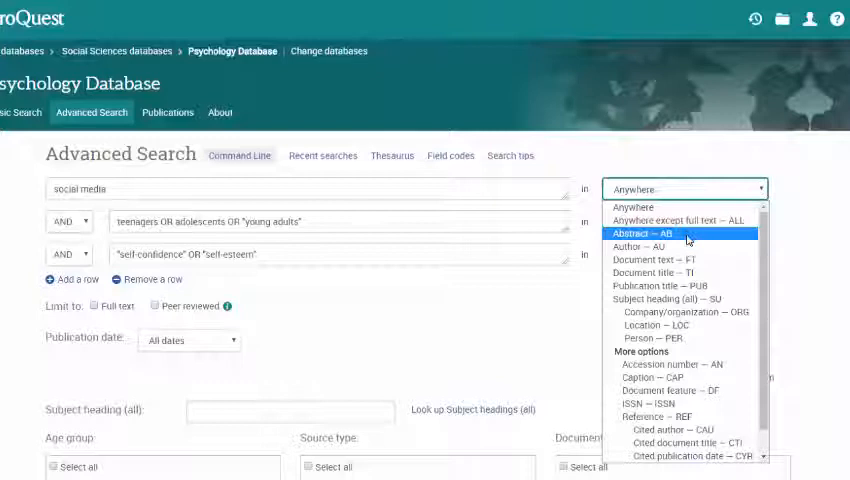
left_click(644, 232)
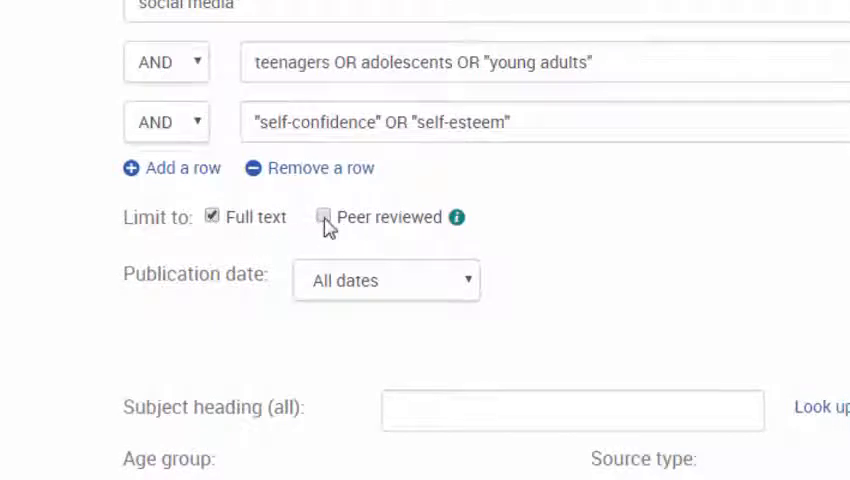
Step: Limit to full-text, peer-reviewed items from the last 12 months and run the search (2,929 results)
left_click(324, 216)
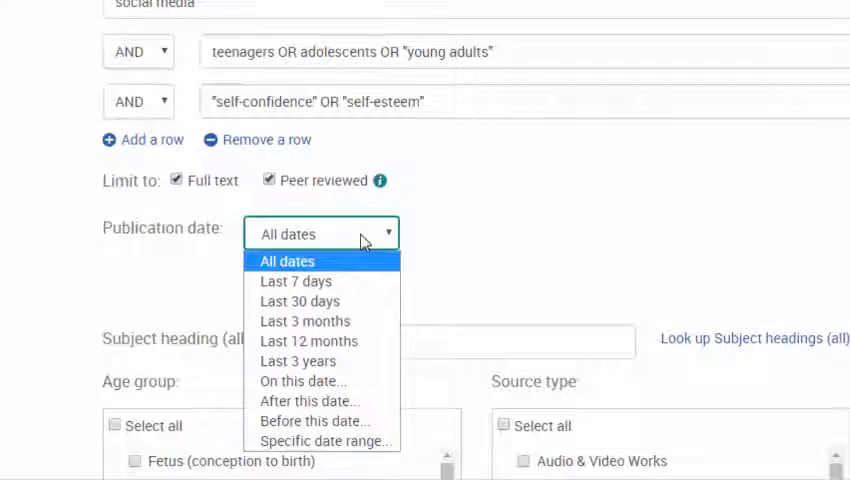
left_click(308, 340)
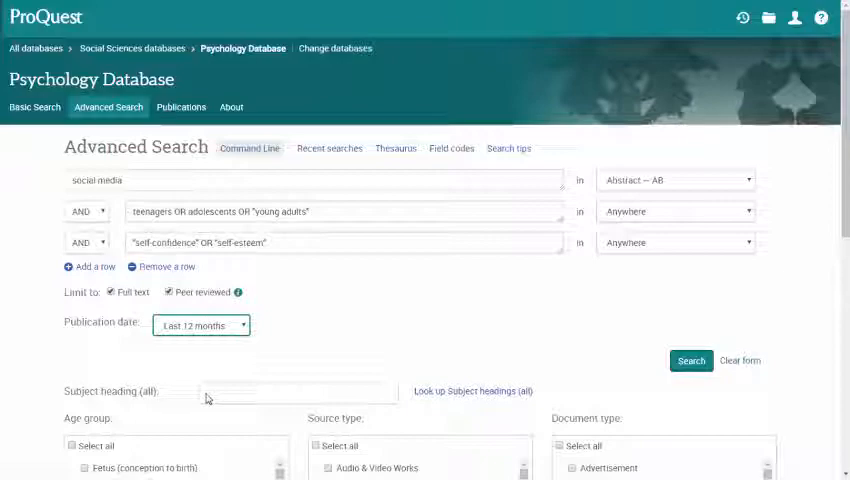
left_click(690, 360)
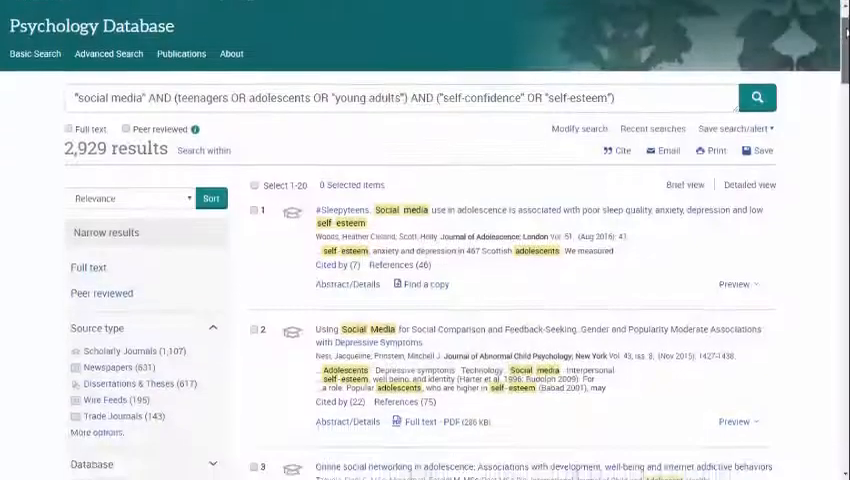
scroll("down", 3)
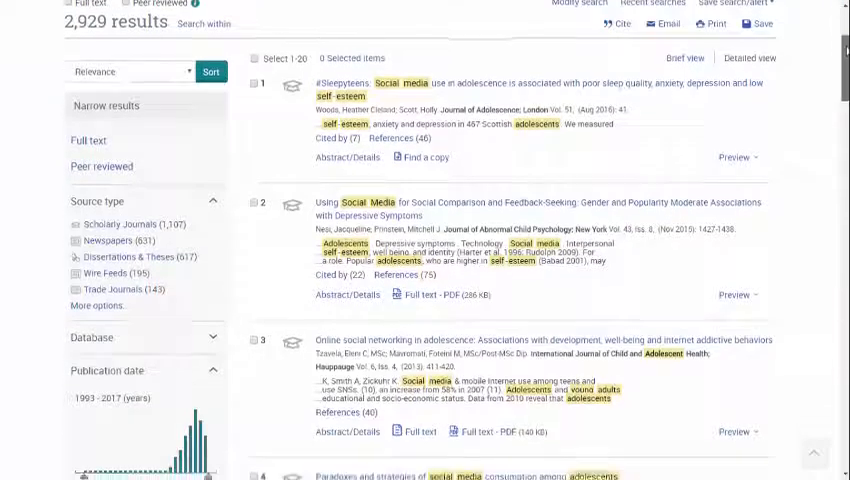
scroll("down", 3)
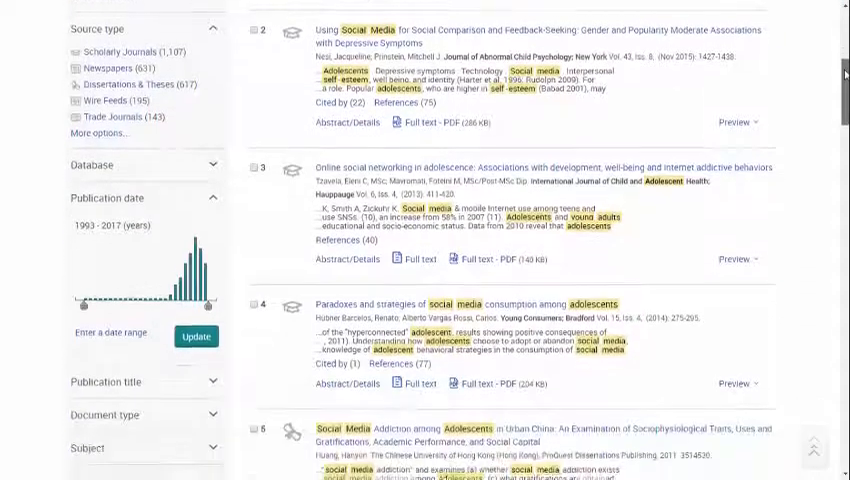
scroll("down", 3)
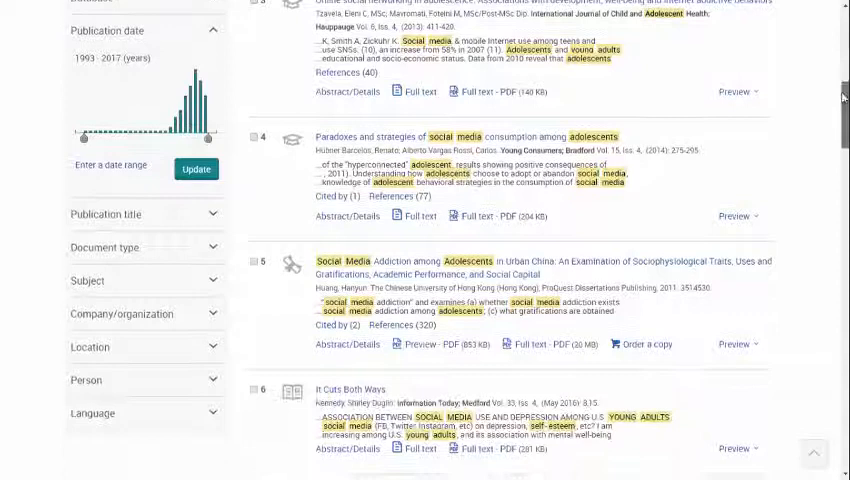
scroll("down", 3)
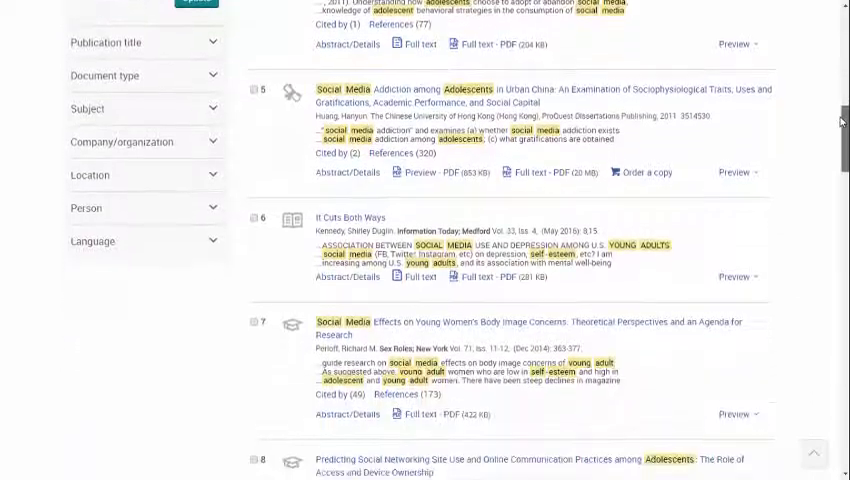
scroll("up", 3)
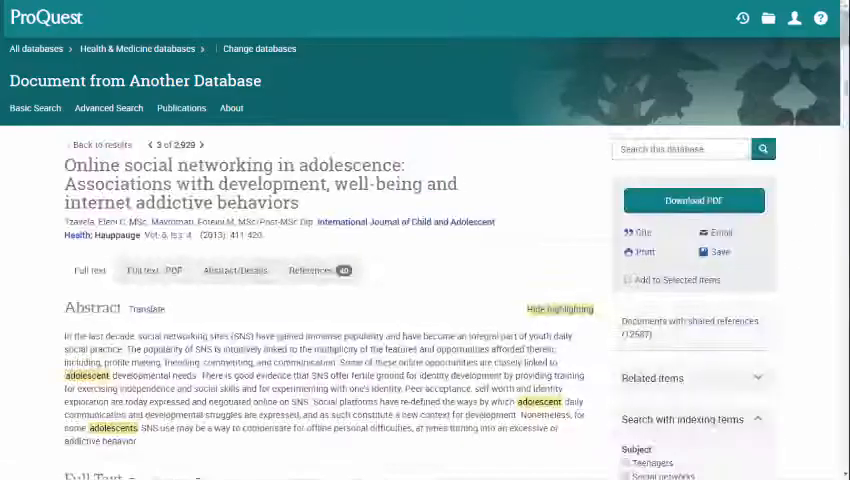
scroll("down", 3)
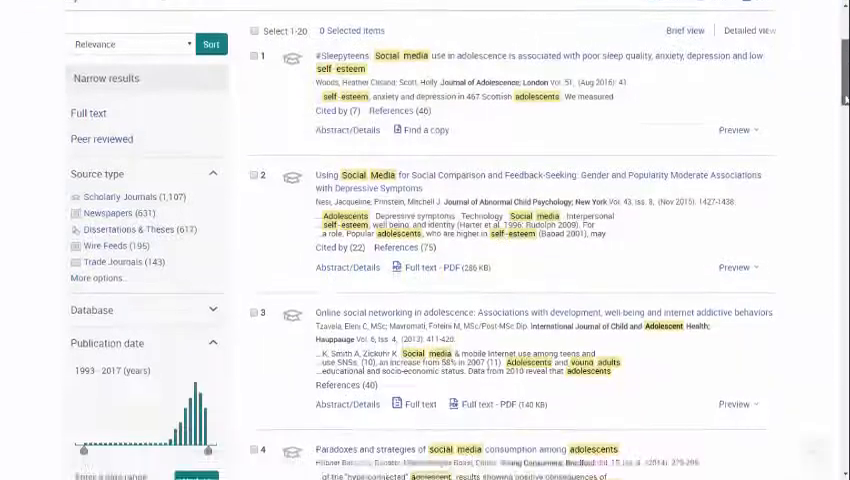
Step: Browse the full Subject facet list via More options, then return to Advanced Search
scroll("down", 3)
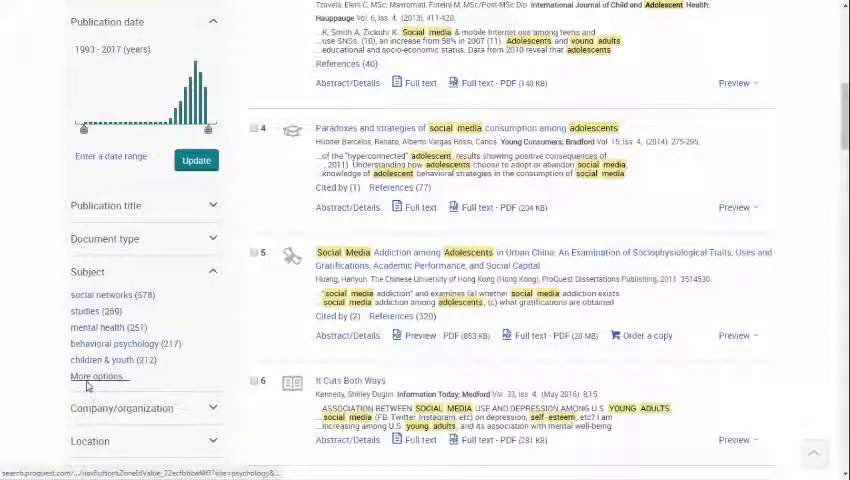
left_click(100, 376)
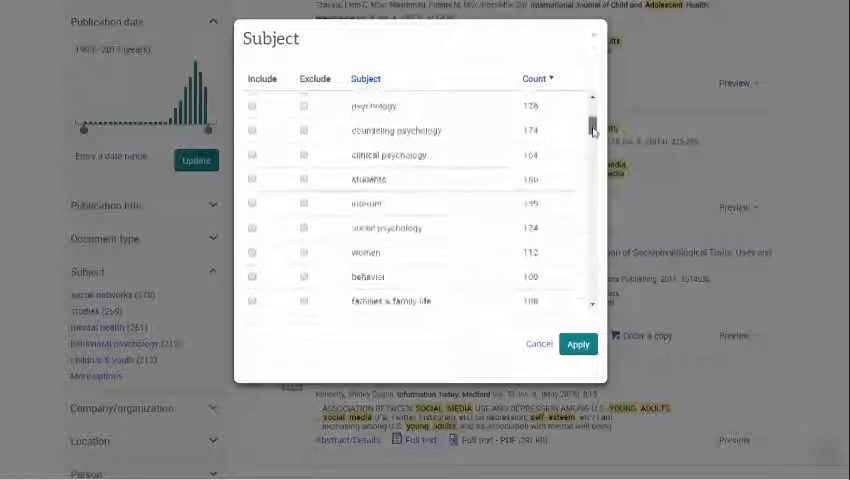
scroll("down", 3)
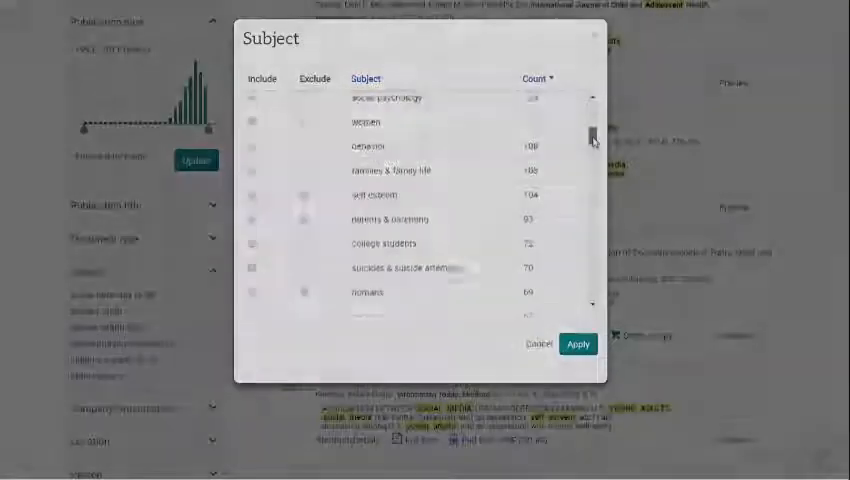
left_click(538, 344)
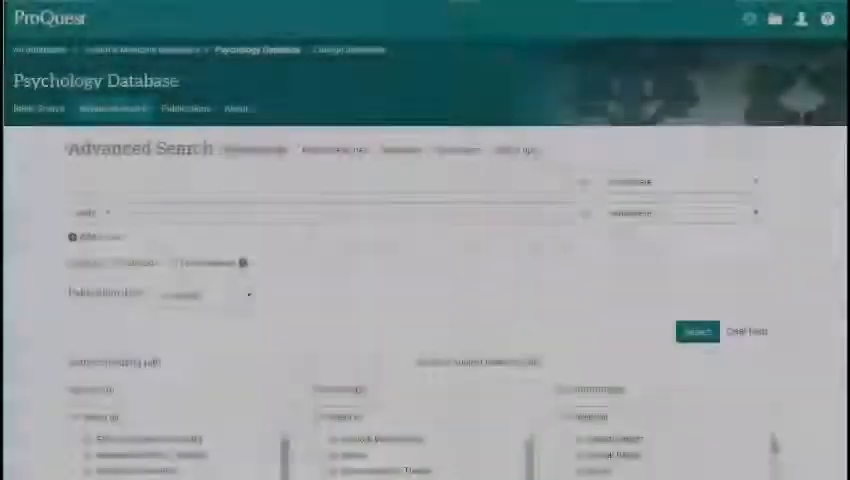